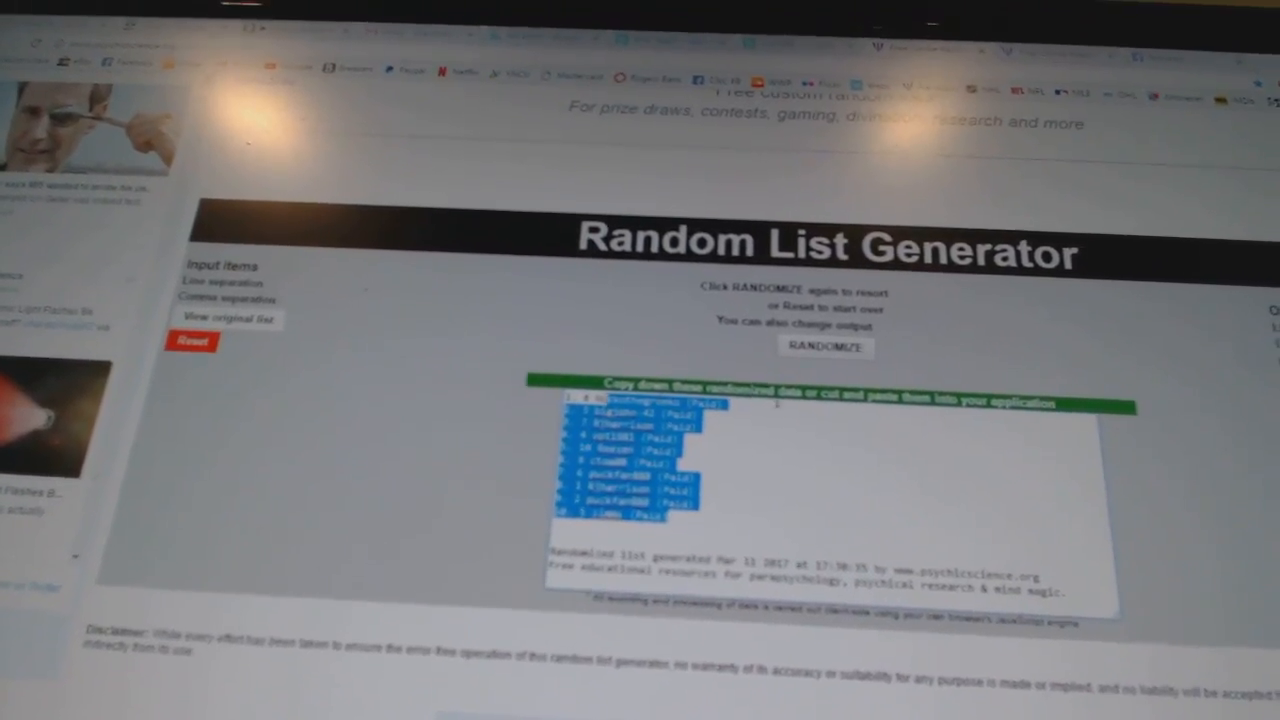
- Randomize the paid player name list three more times to get fresh orders
click(826, 346)
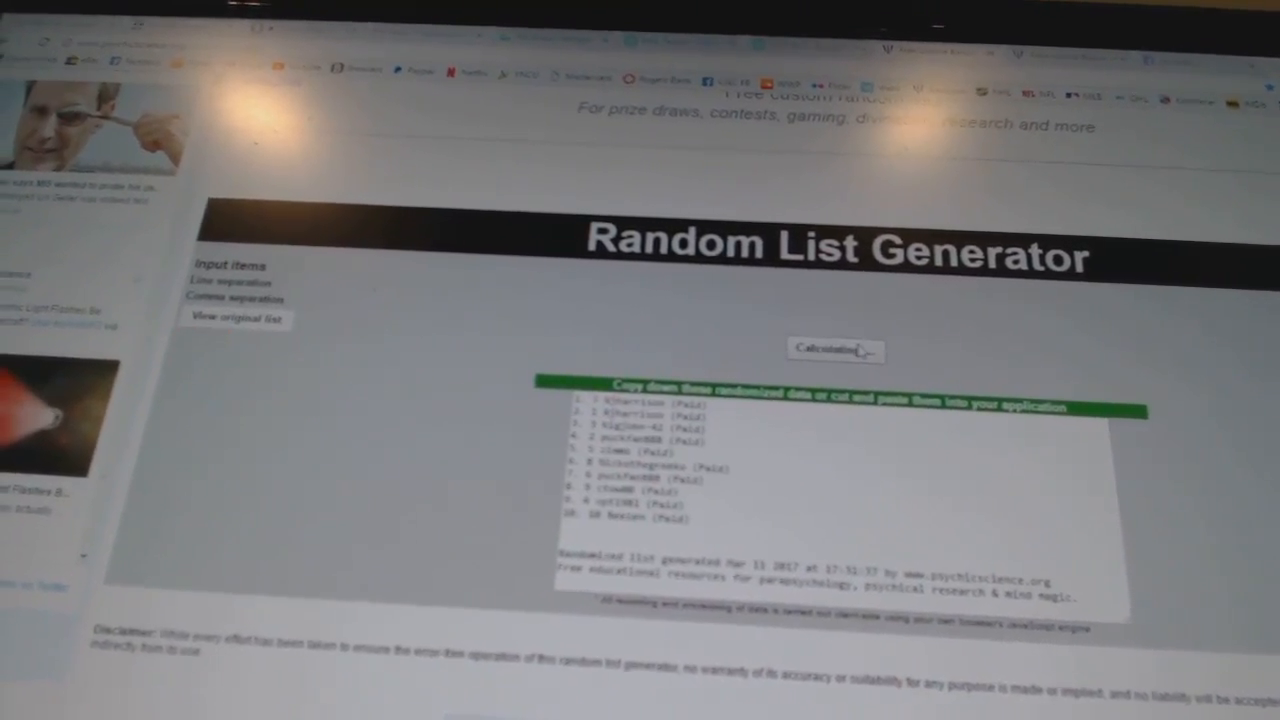
click(836, 348)
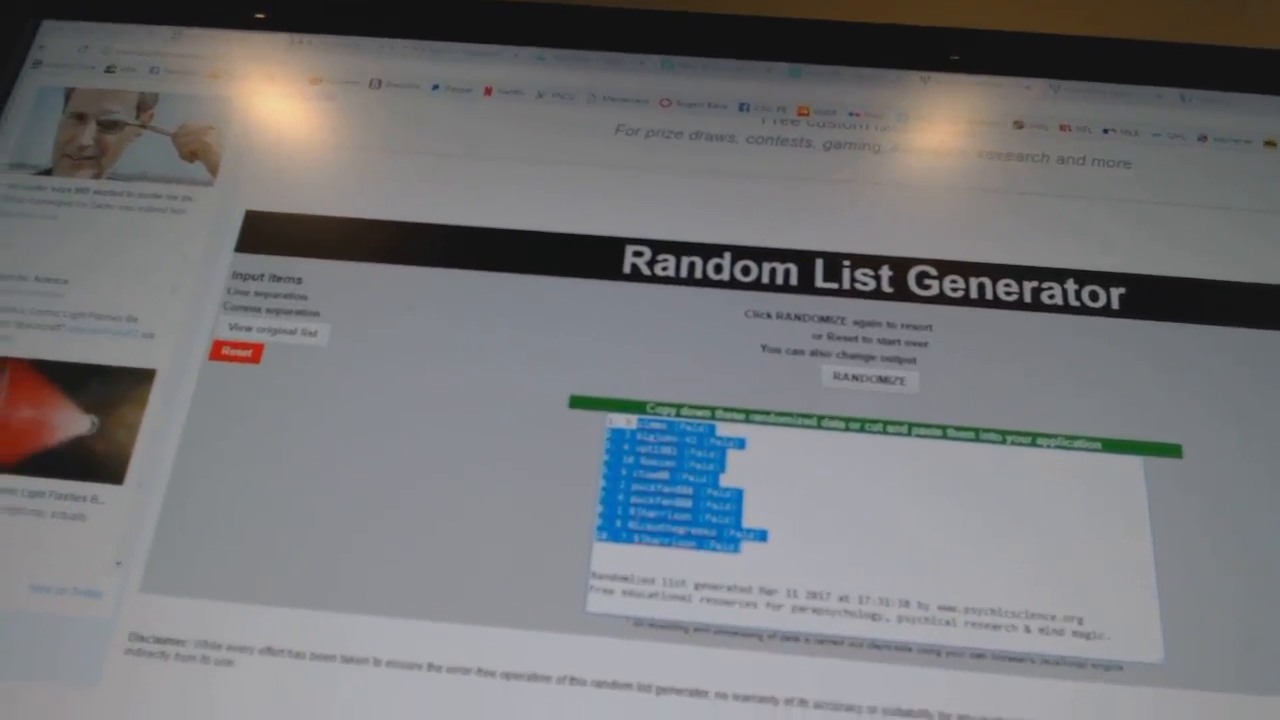
click(868, 380)
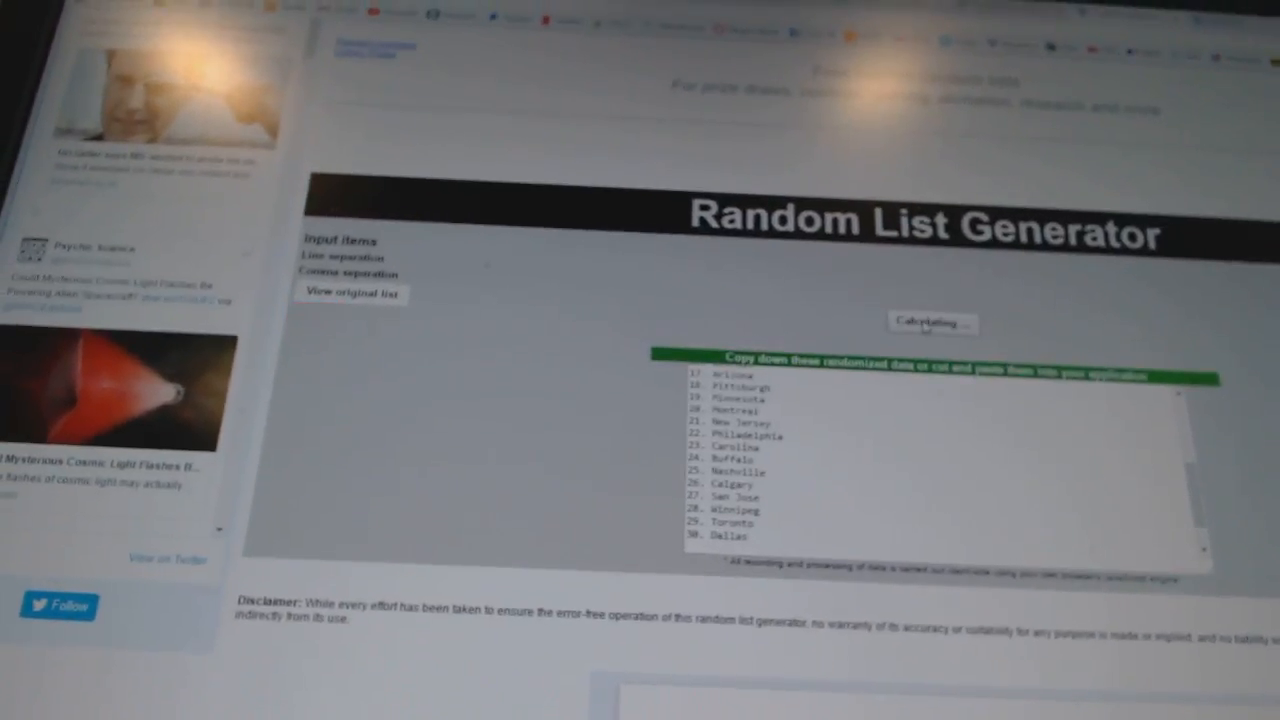
- Randomize the team (city) name list into a new order
click(932, 322)
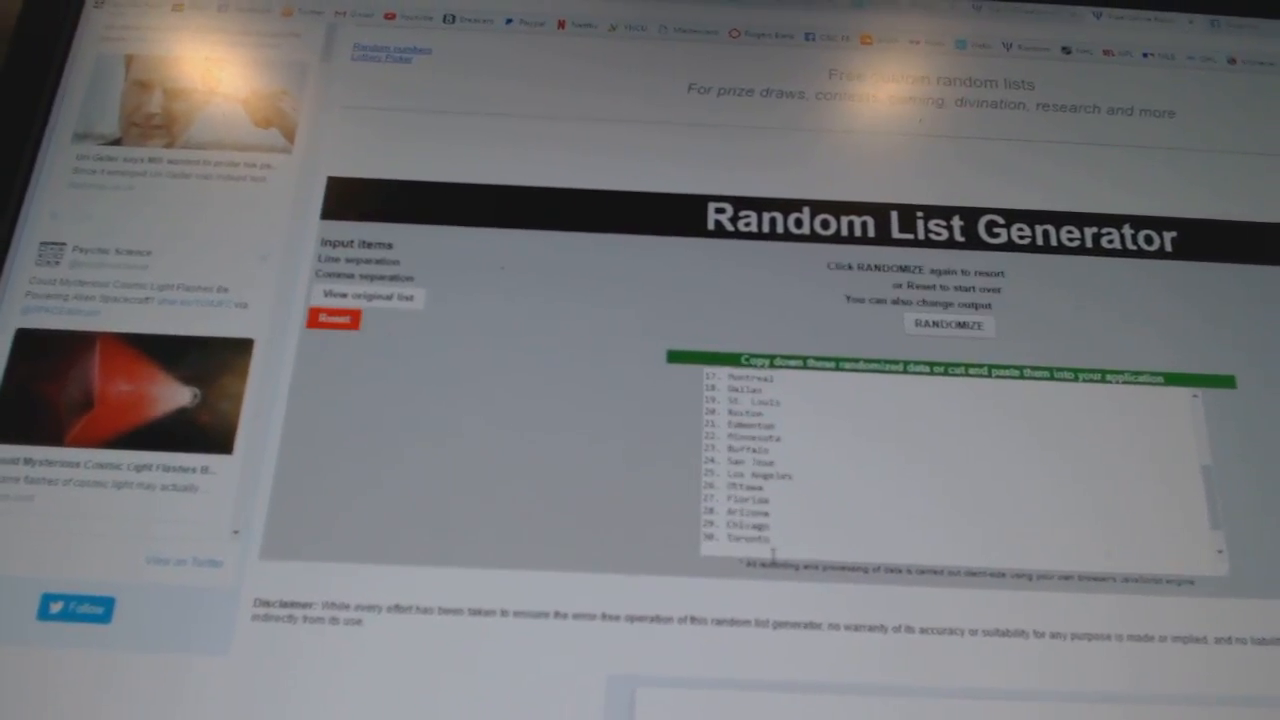